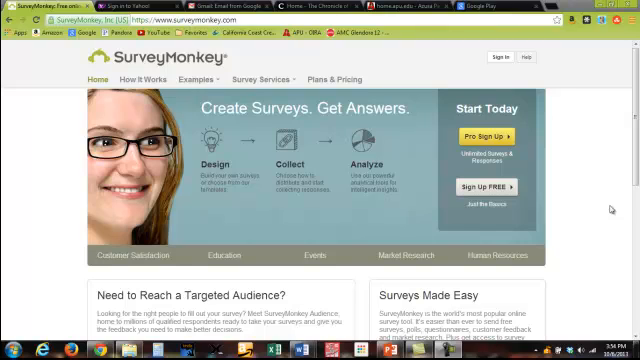
mouse_move(615, 207)
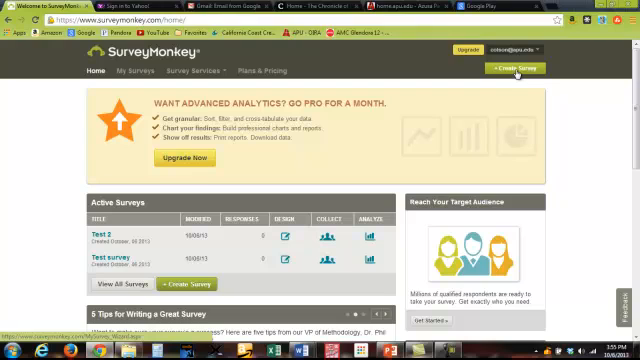
Step: Start a new SurveyMonkey survey titled 'Work life conflict'
left_click(517, 68)
type("Work life conflict")
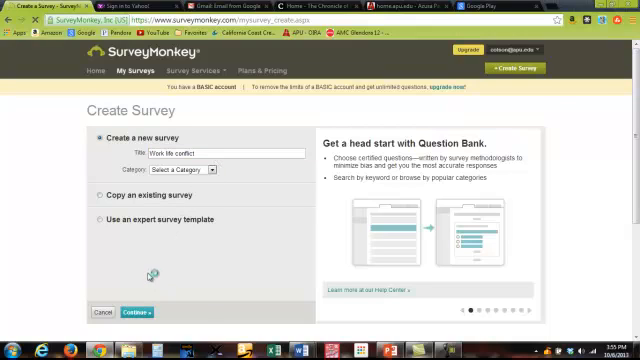
Step: Create the survey and give page 1 the description 'Use this space for writing an introduction'
left_click(131, 313)
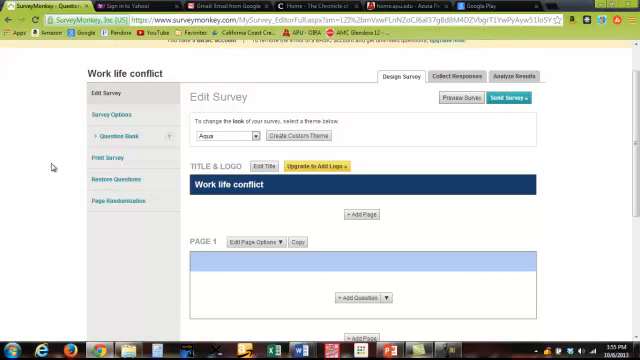
mouse_move(114, 160)
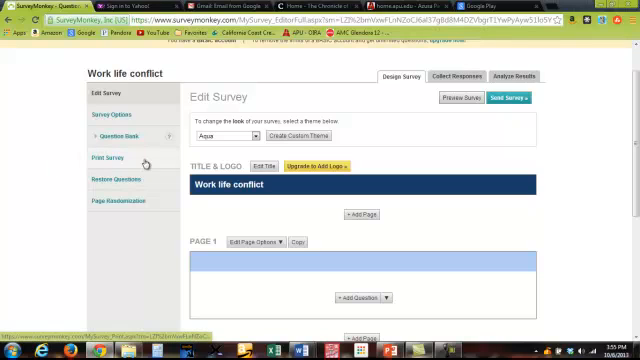
mouse_move(280, 205)
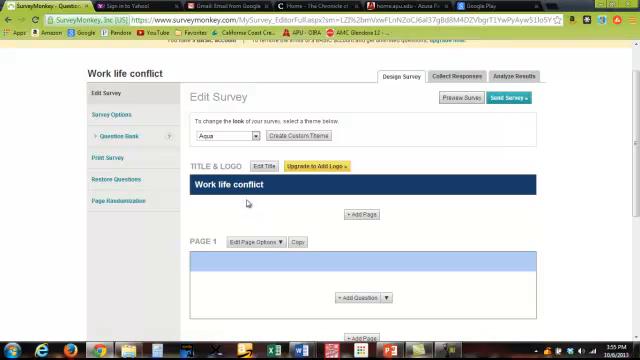
mouse_move(271, 216)
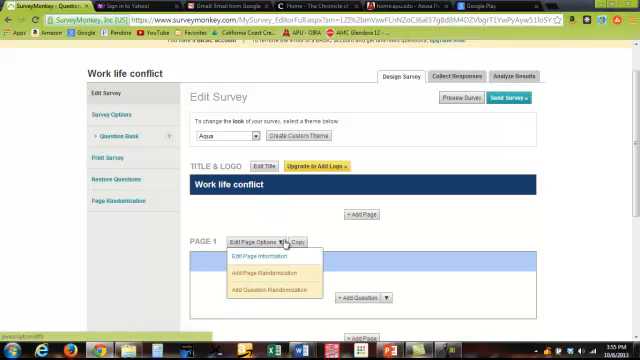
left_click(259, 260)
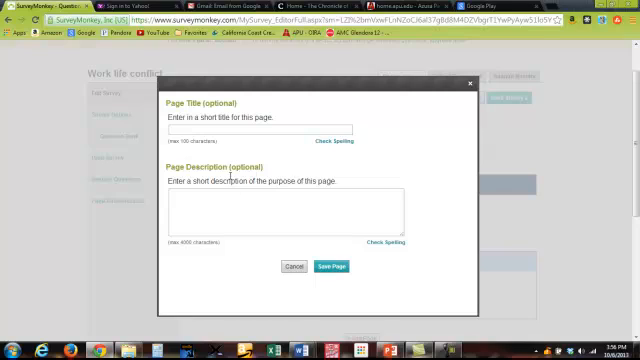
left_click(280, 210)
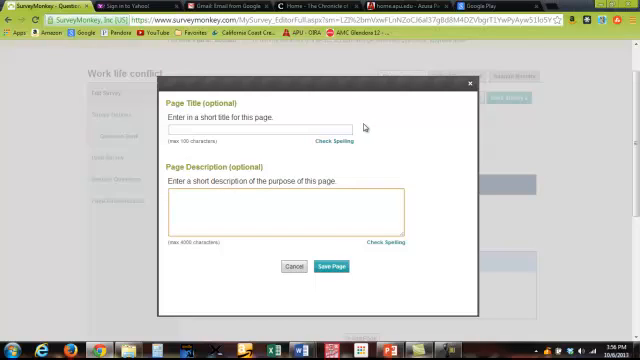
type("Use this space for writing an introduction")
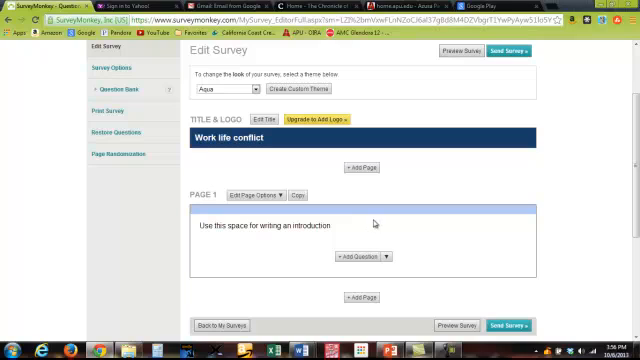
mouse_move(366, 234)
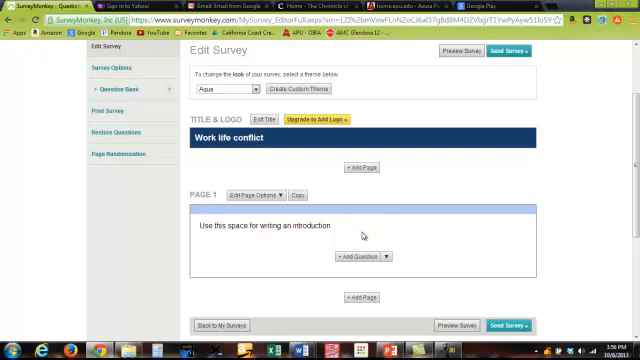
mouse_move(362, 238)
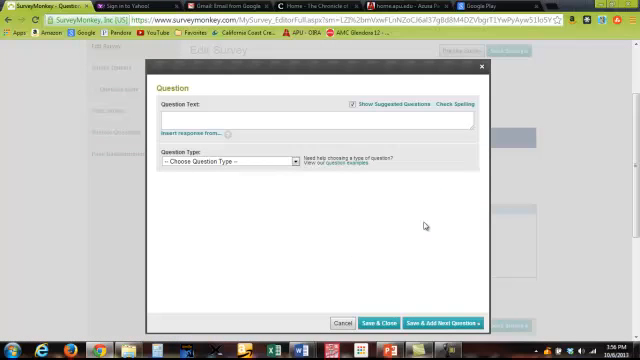
Step: Word the question 'Ethnicity' as a single-answer multiple choice question
left_click(318, 120)
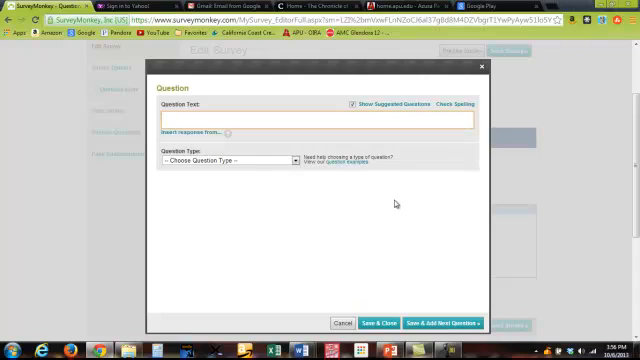
type("E")
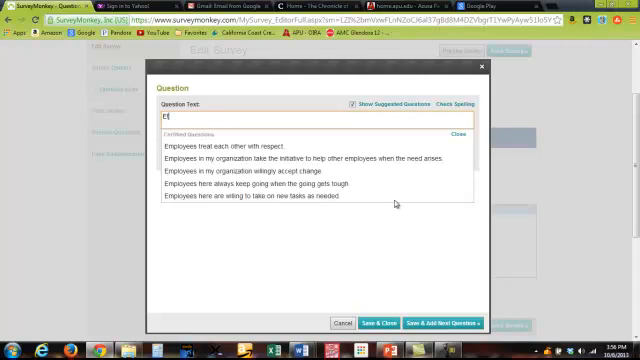
type("Ethnic")
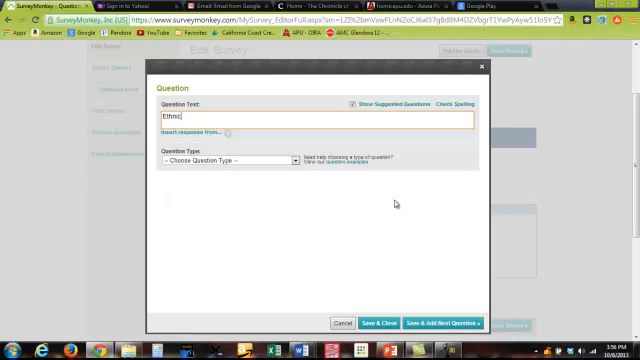
type("city")
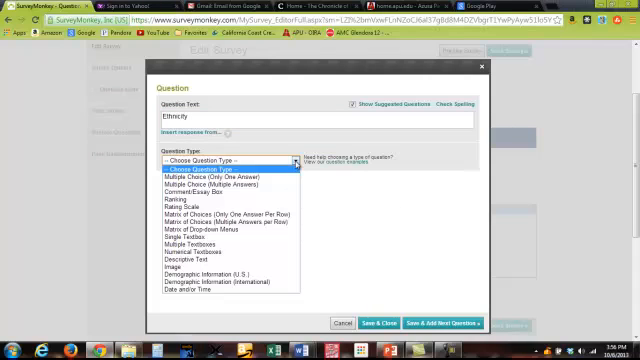
mouse_move(230, 180)
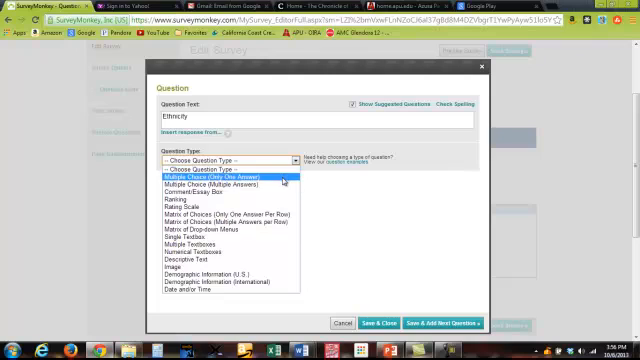
left_click(210, 179)
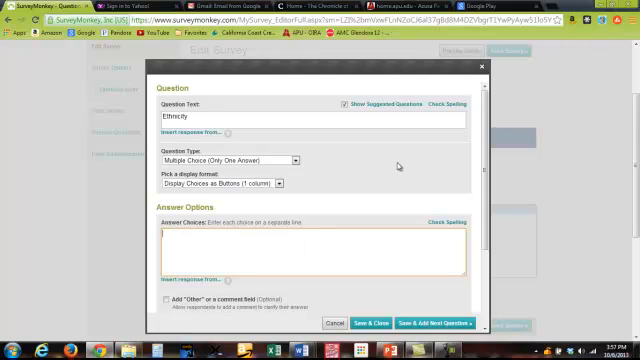
Step: Enter the answer choices International, Asian, Black, White, Two or more, and Other
type("Int")
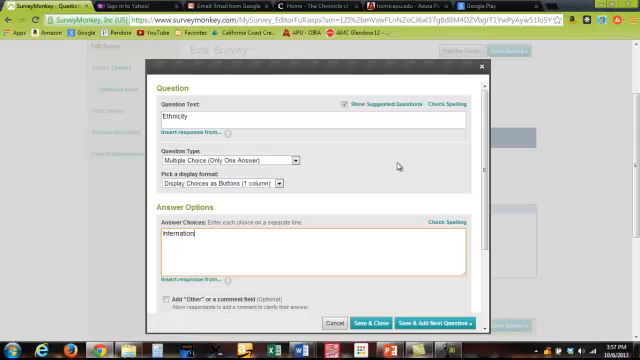
type("Asian")
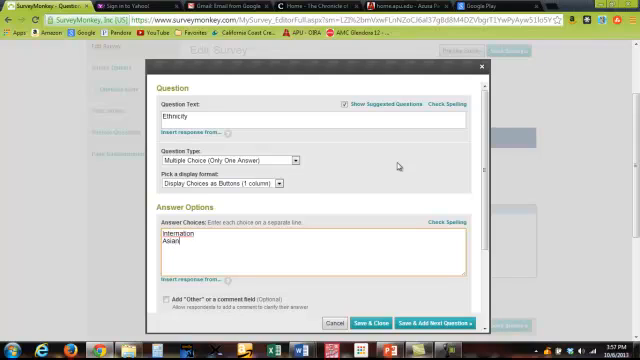
type("Black")
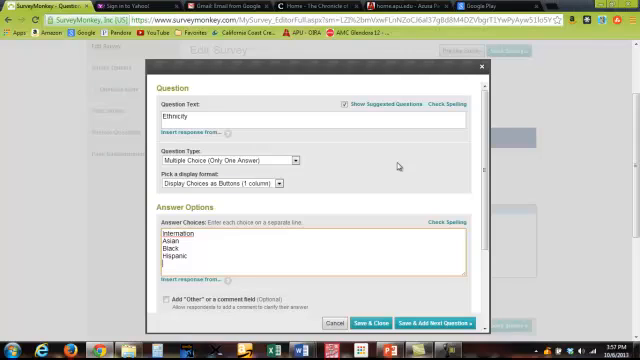
type("White")
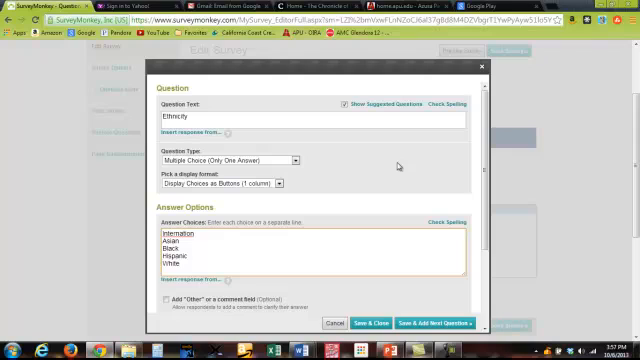
type("Two or more")
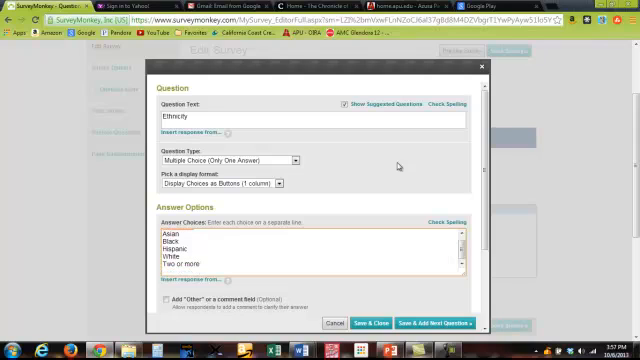
type("Other")
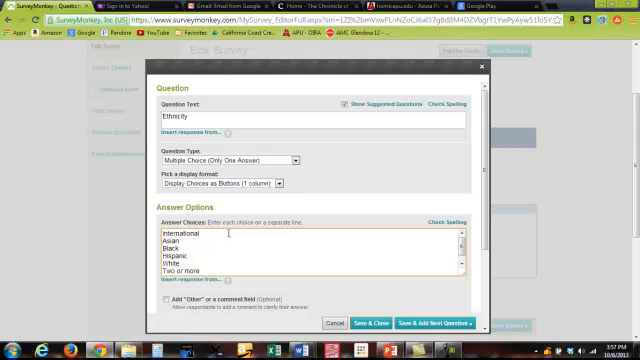
scroll("down", 3)
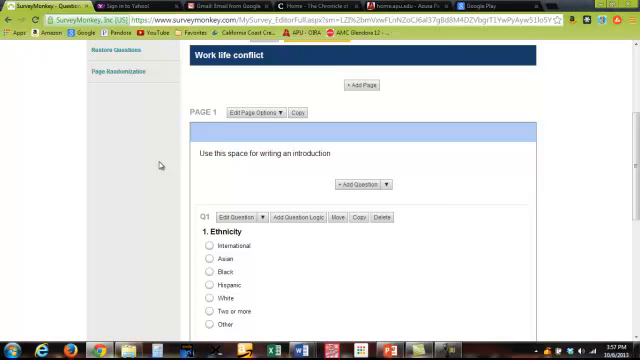
mouse_move(298, 207)
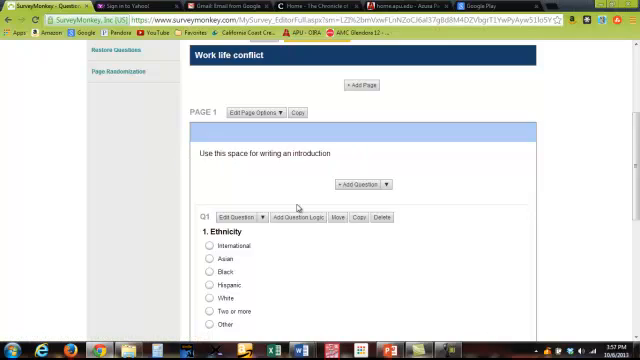
Step: Scroll down past Q1, Ethnicity, to add a second question
scroll("down", 3)
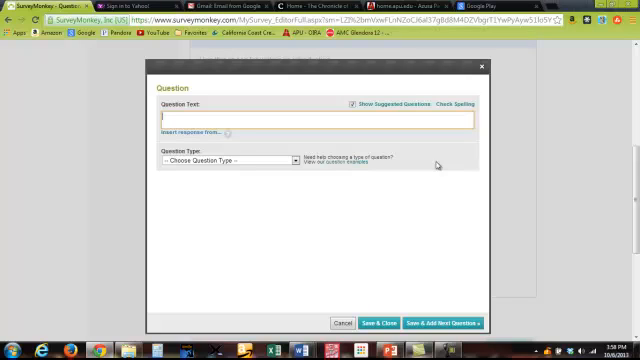
Step: Word Q2 as 'Please indicate the extent to which you agree with the following:', dismissing suggestions
type("Please")
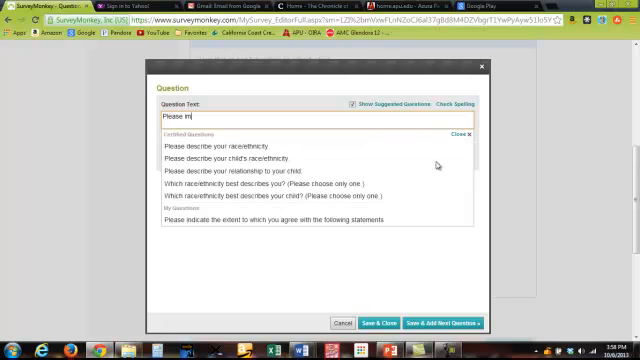
type("indicat")
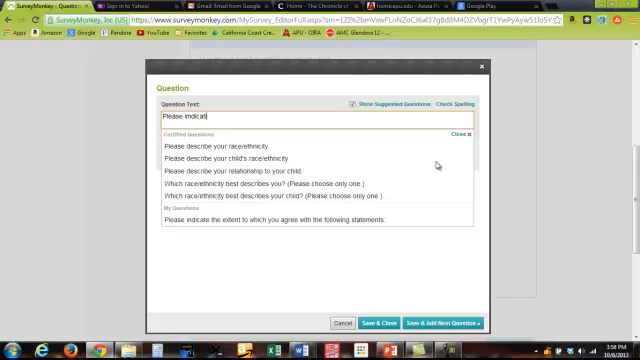
key("BackSpace")
type("e the extent to which you agre")
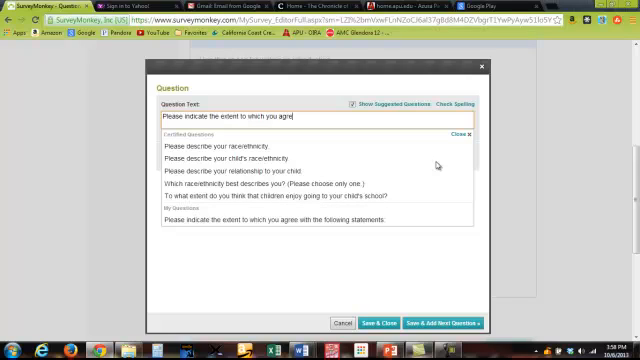
type("with the following")
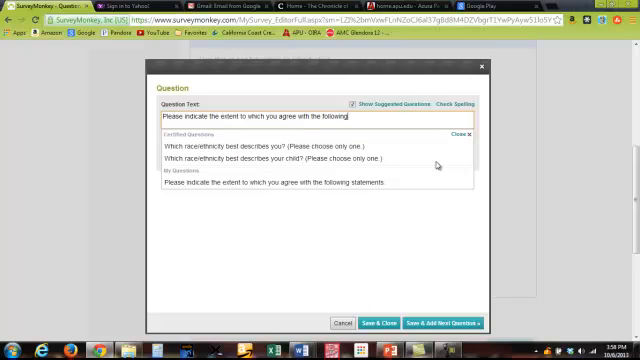
left_click(472, 133)
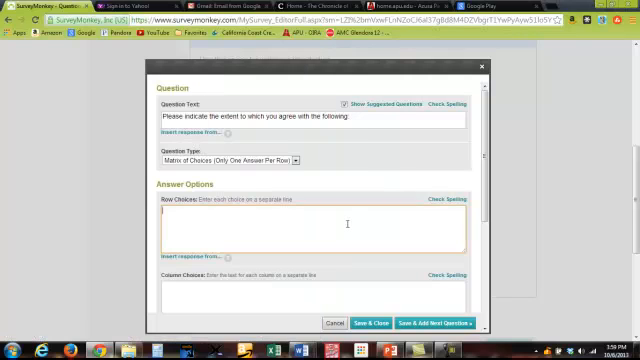
Step: Add work-overload statement rows and agreement columns starting 'Strongly disagree' to the matrix
type("On the job I have so much work to do that it takes away from my personal interests.")
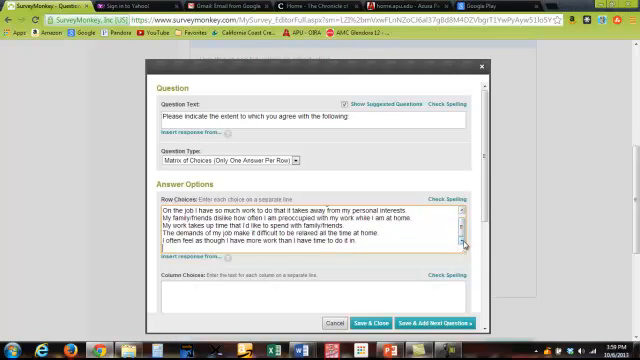
scroll("down", 3)
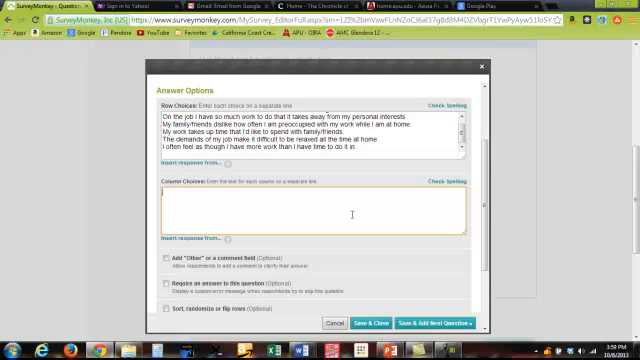
type("Strongly disagree")
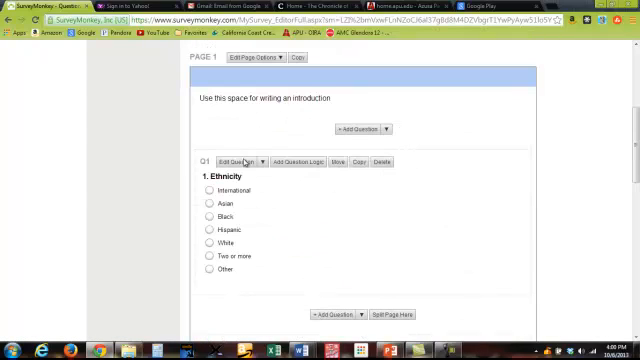
mouse_move(259, 183)
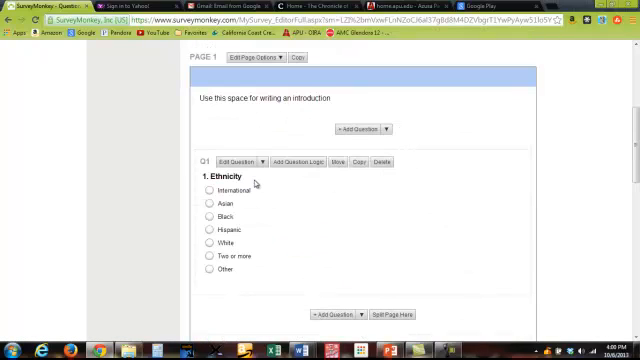
scroll("down", 3)
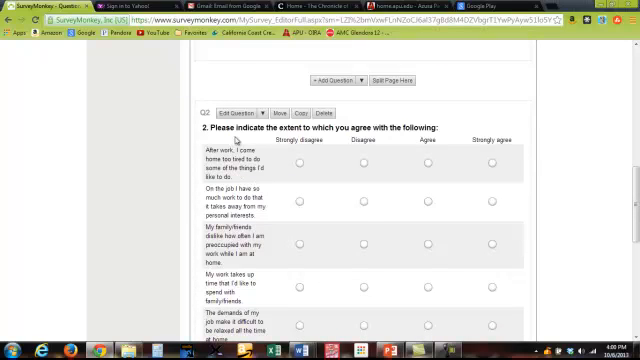
scroll("down", 3)
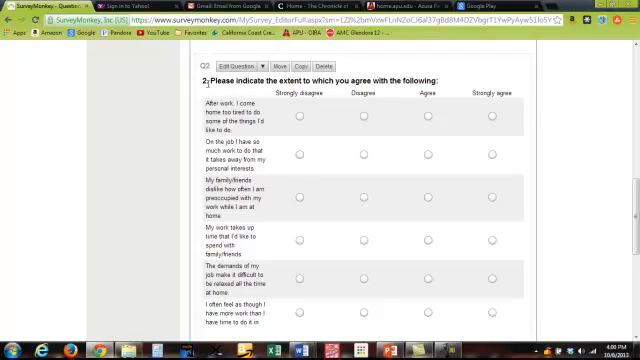
scroll("down", 3)
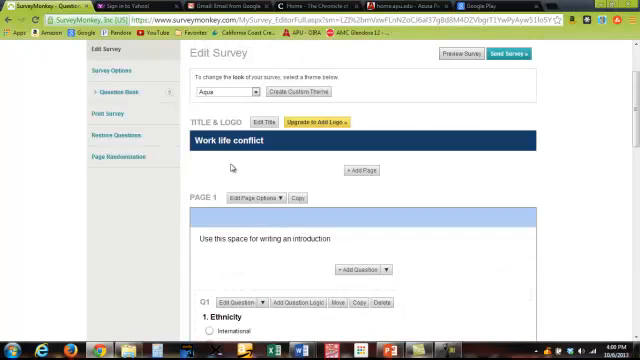
scroll("down", 3)
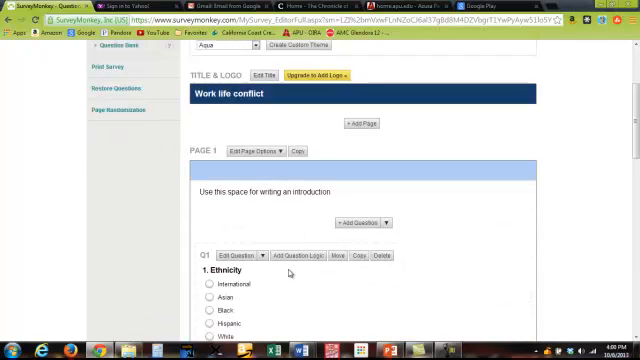
scroll("down", 3)
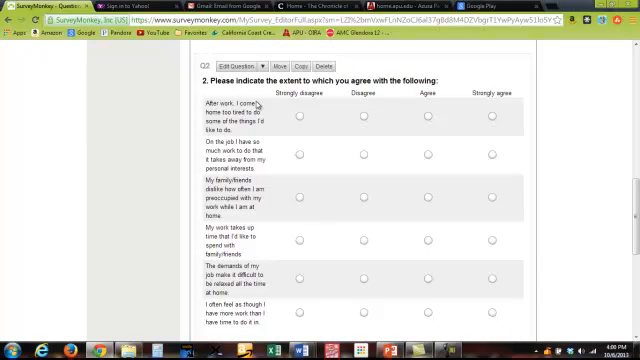
mouse_move(258, 108)
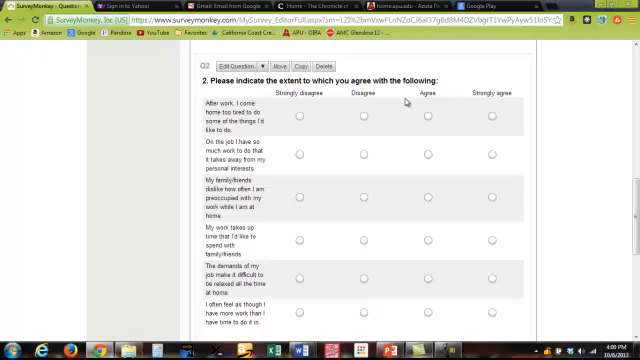
mouse_move(410, 100)
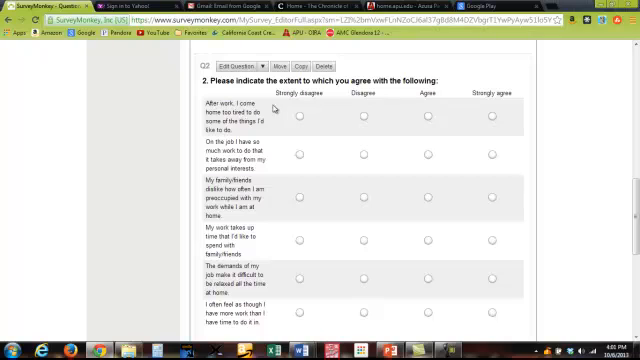
mouse_move(280, 103)
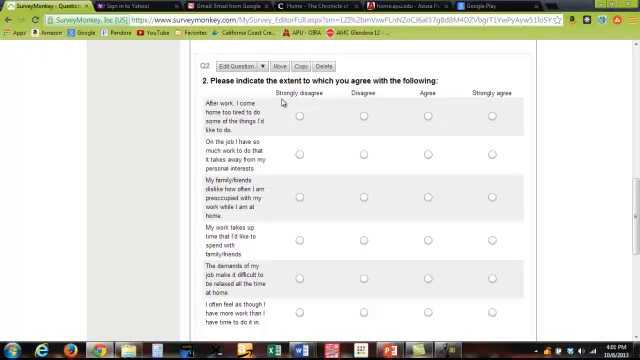
mouse_move(513, 103)
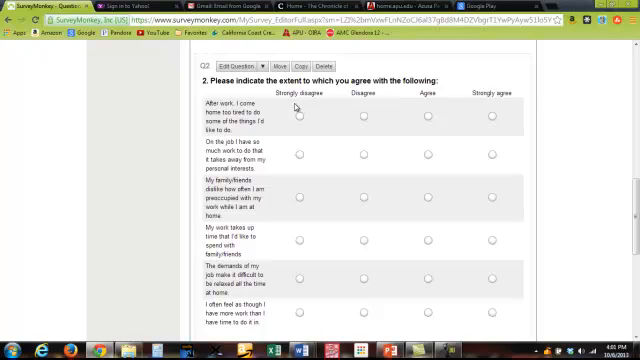
mouse_move(510, 106)
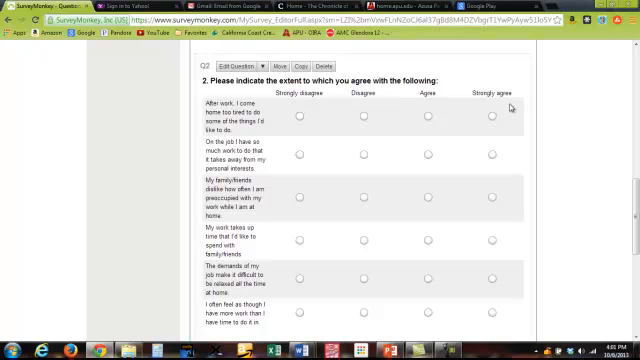
scroll("down", 3)
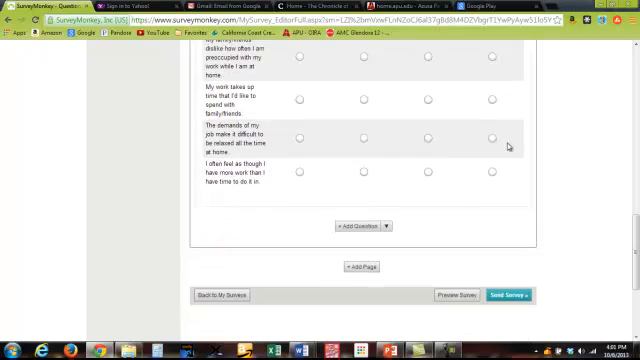